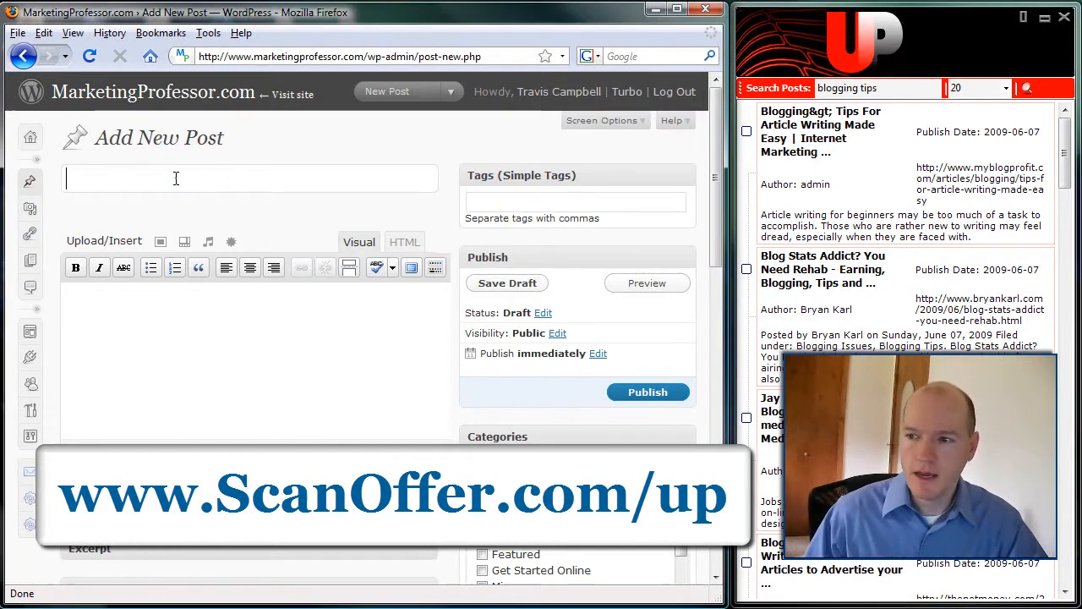
Step: Enter 'Blogging Tips from Around the Web' in the Add New Post title field
left_click(176, 179)
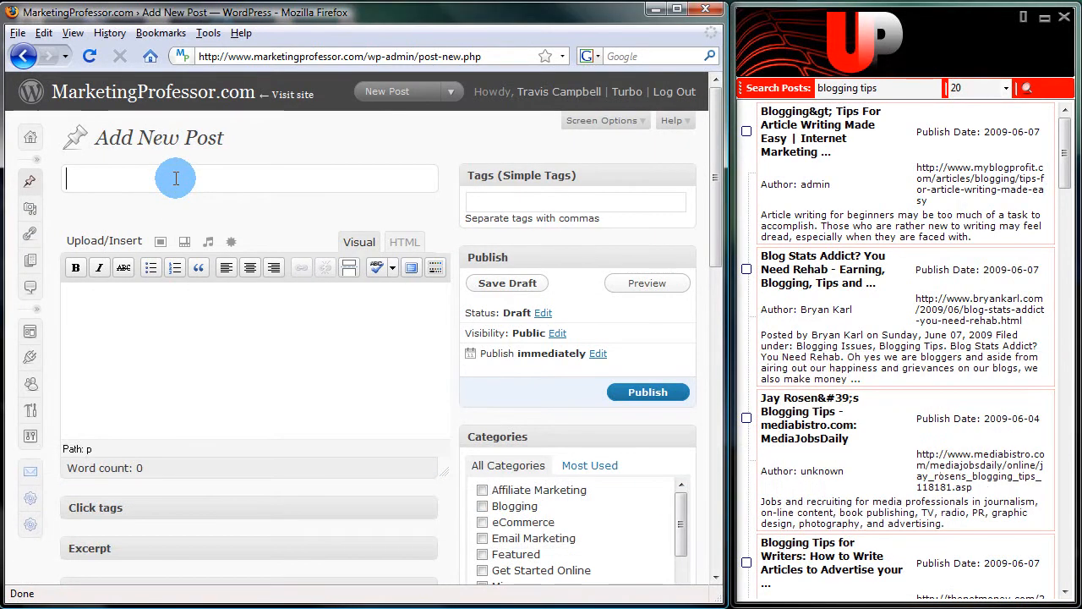
type("Blogg")
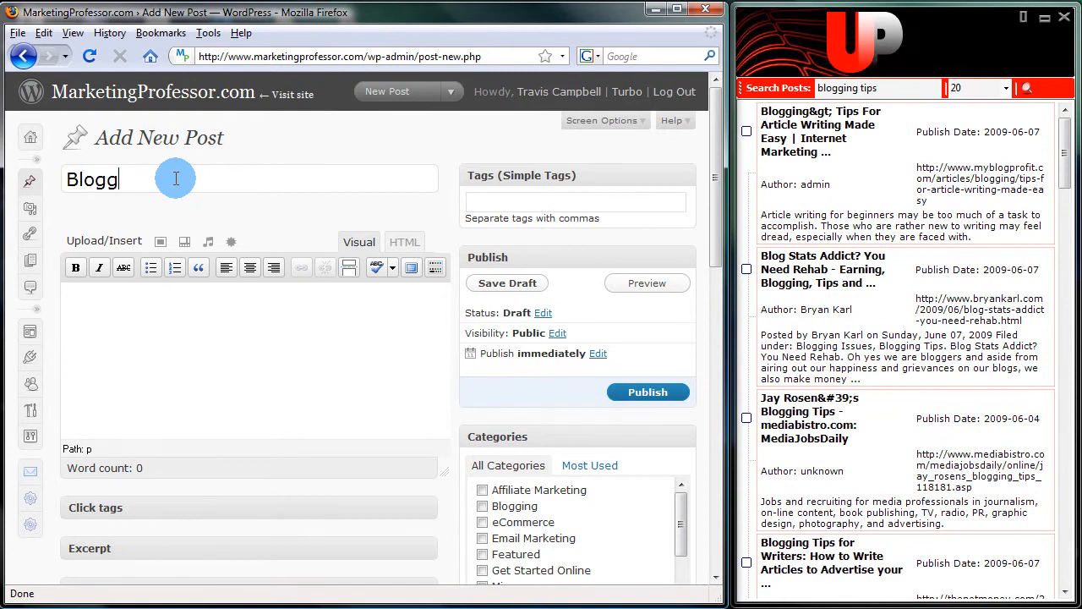
type("ing Tips f")
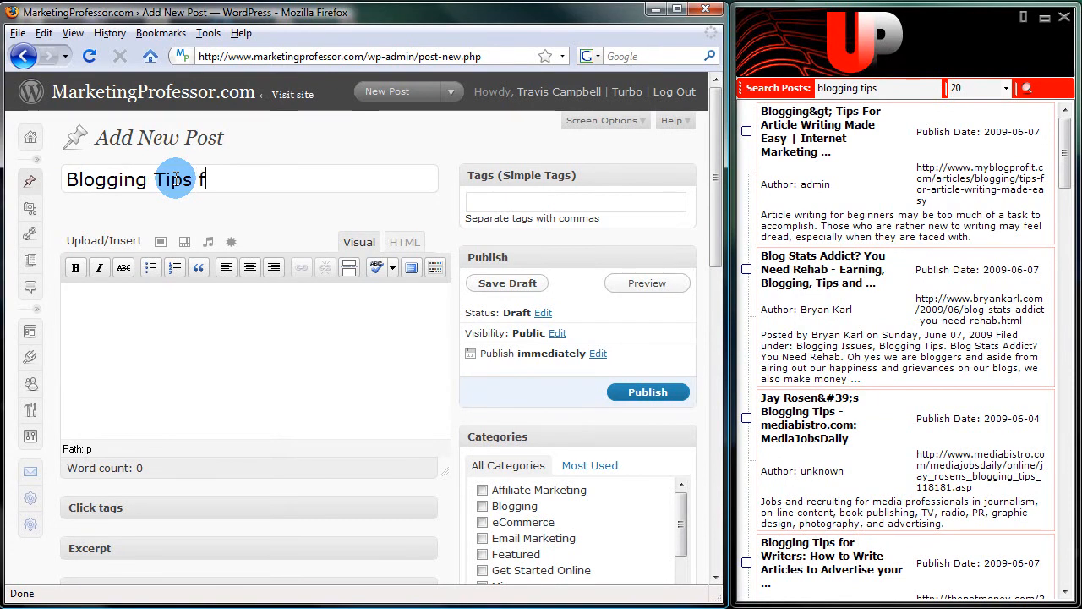
type("rom Around the")
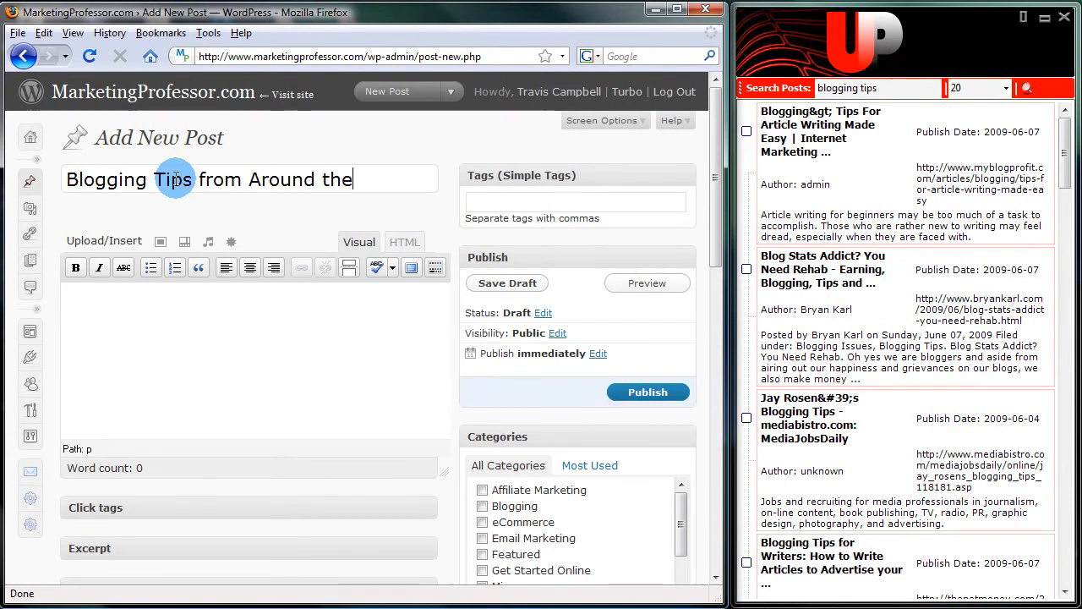
type("Web")
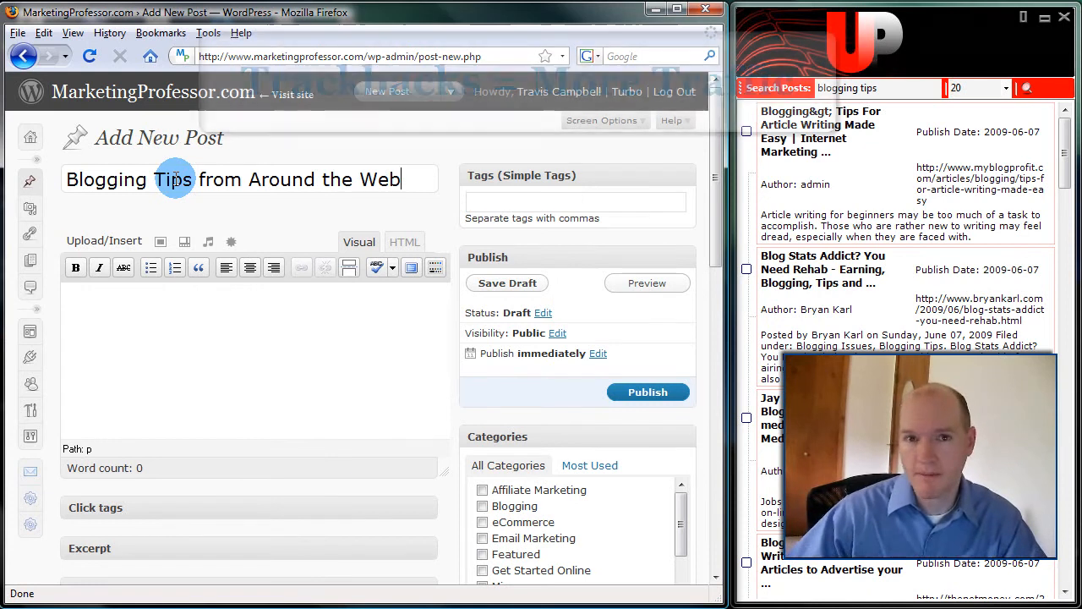
Step: Preview a blogging tips article, then drag the pinging and nofollow sculpting summaries into the post body
left_click(508, 284)
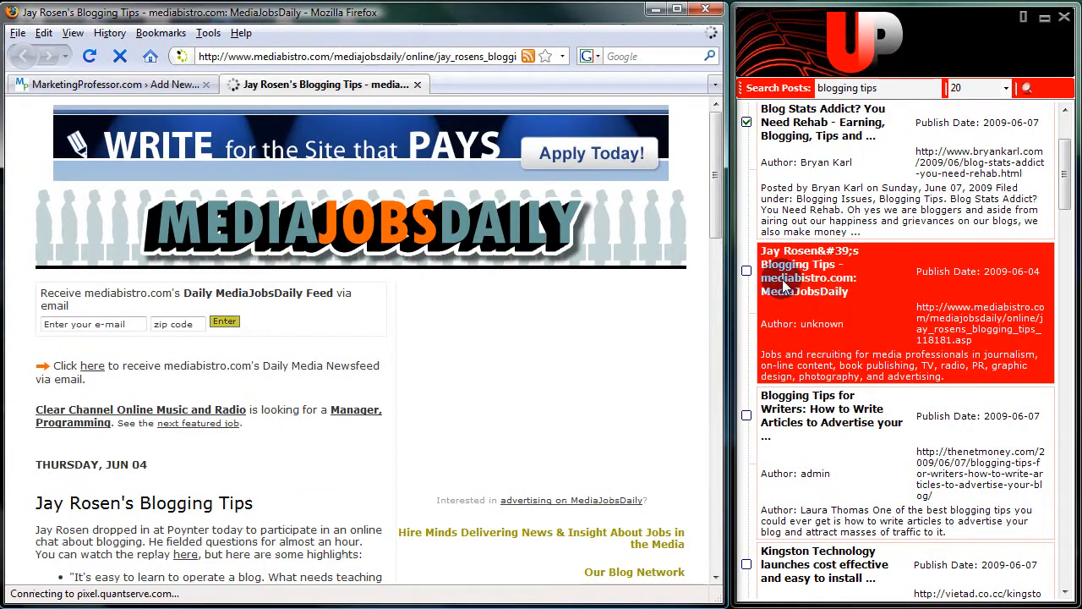
scroll("down", 3)
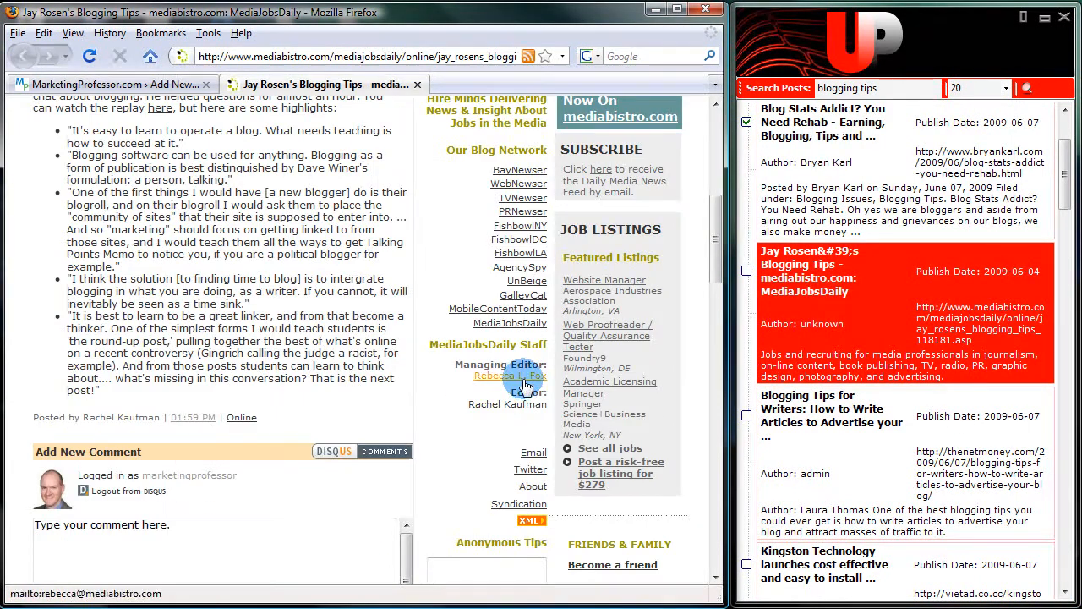
left_click(110, 84)
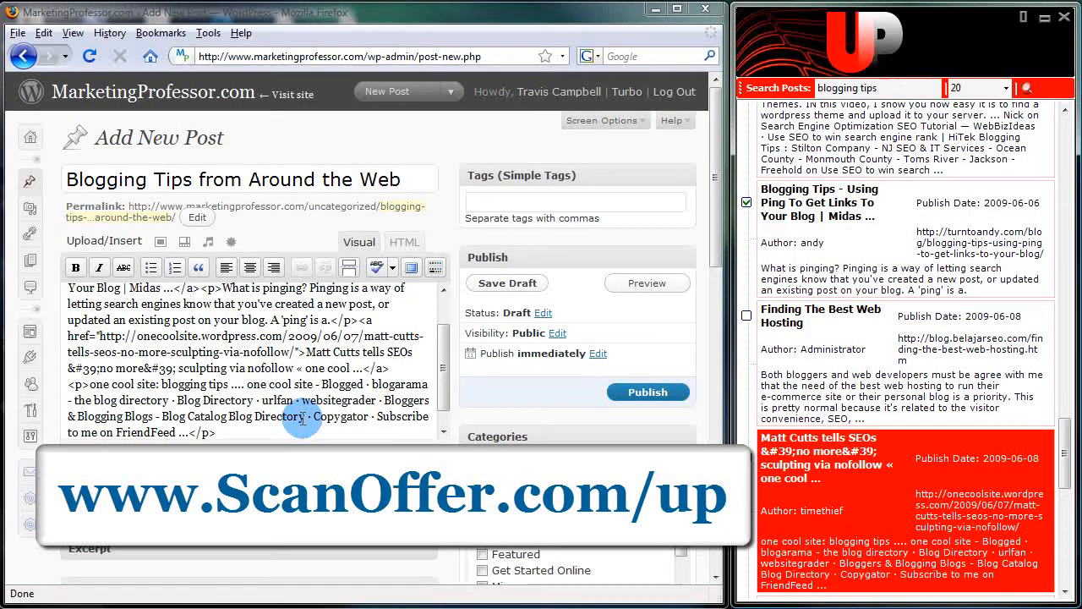
Step: Select all the pasted code in HTML view and return to Visual so the excerpts render as links
left_click(359, 242)
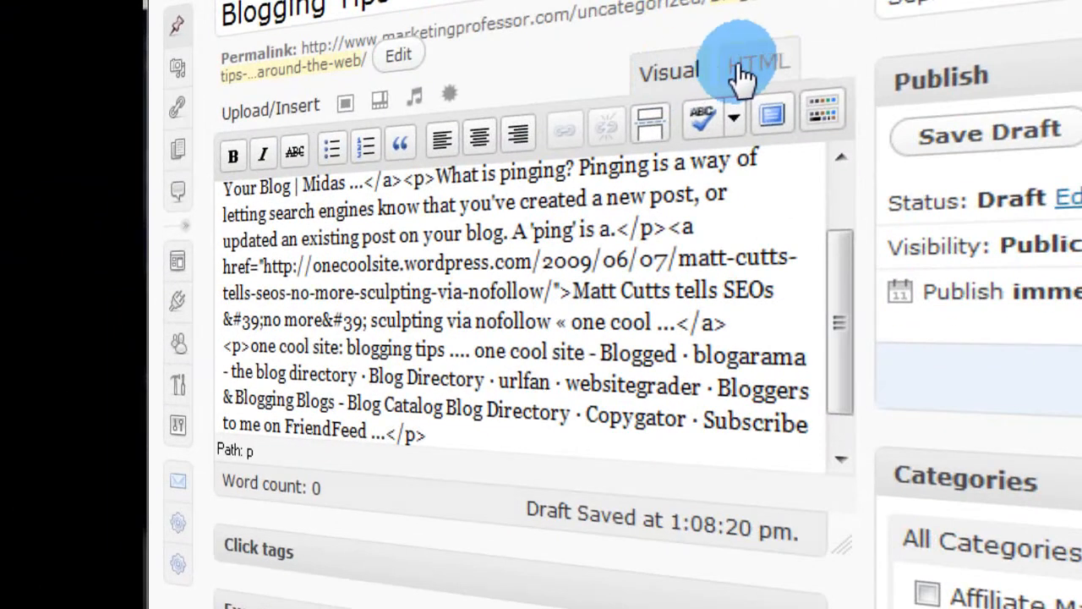
left_click(668, 70)
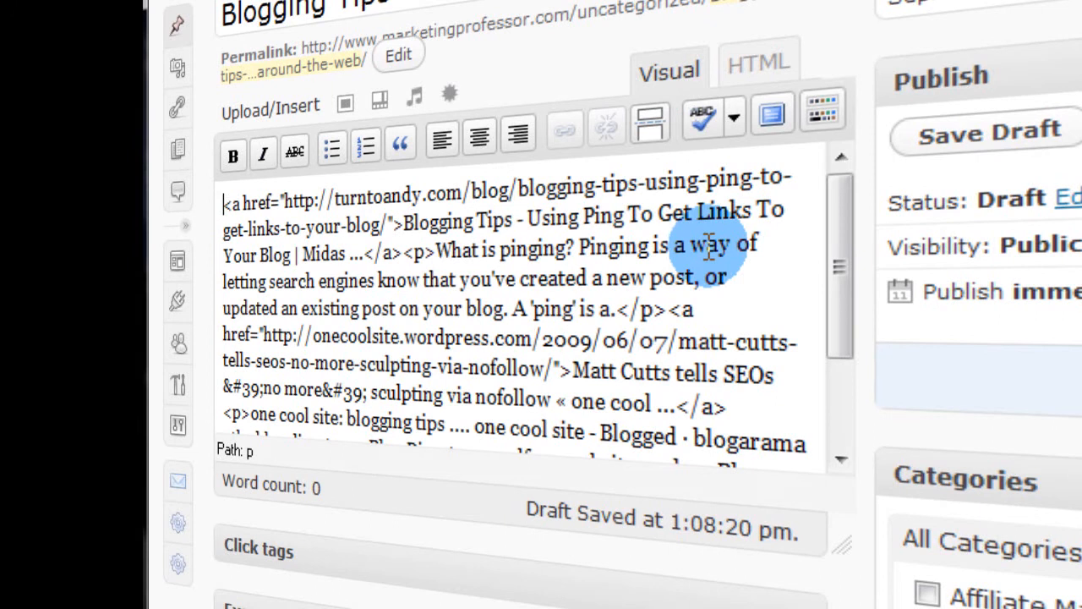
key("ctrl+a")
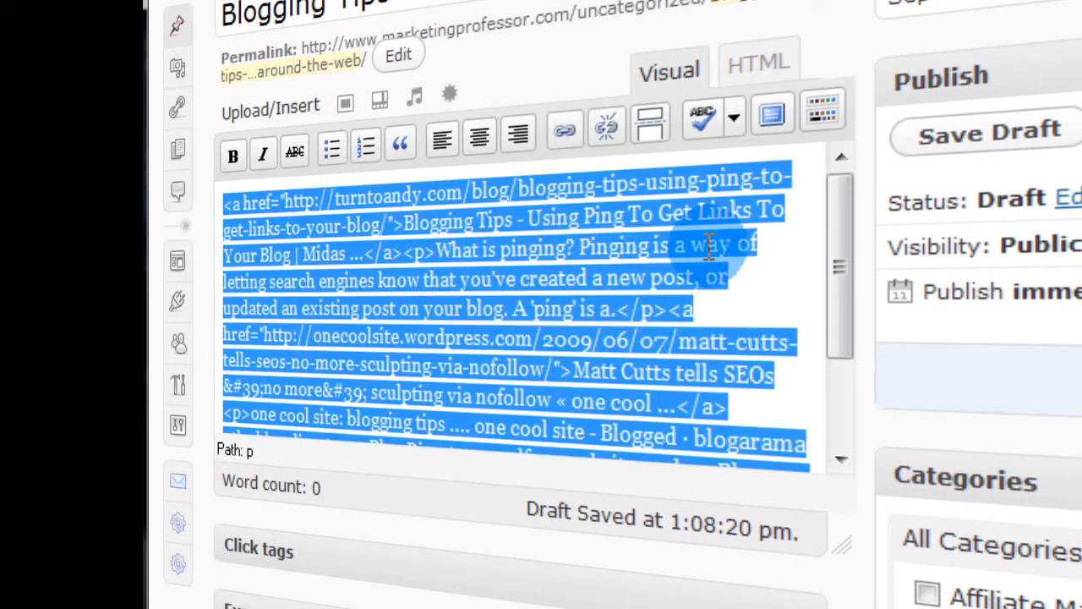
left_click(757, 64)
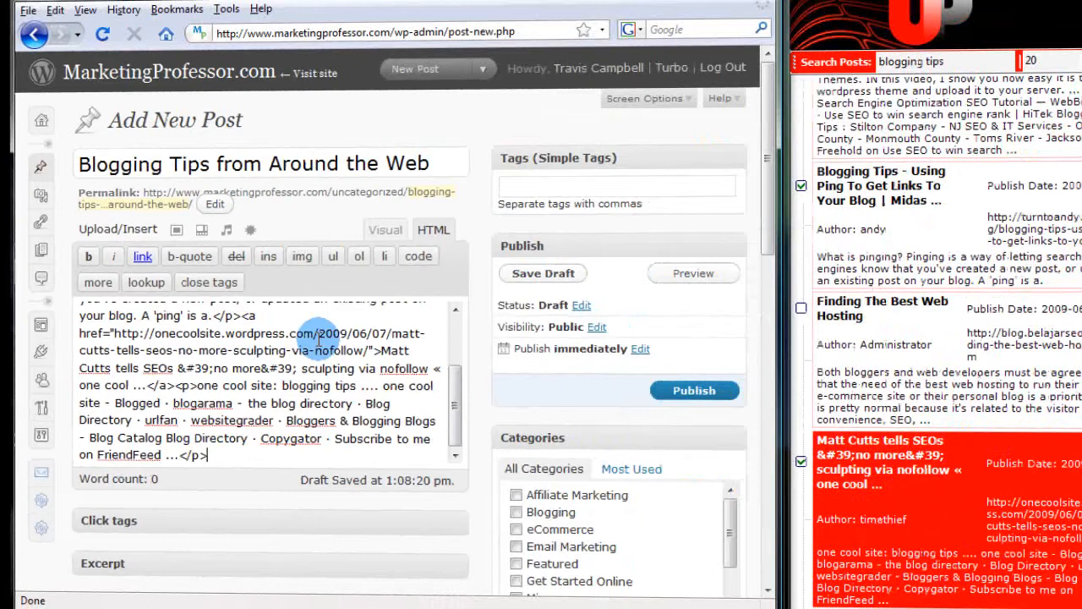
left_click(385, 229)
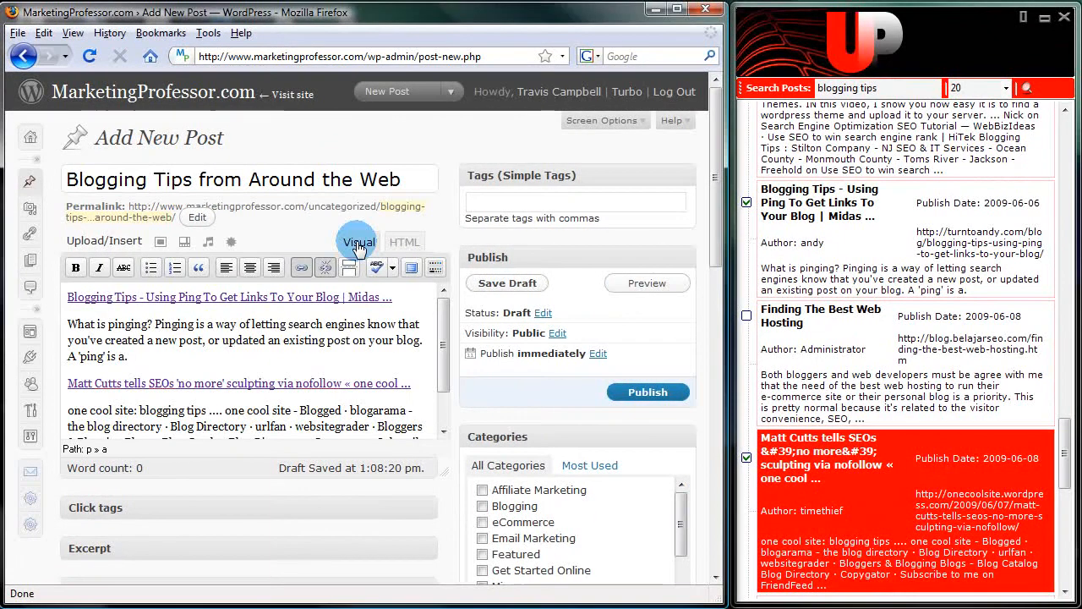
Step: Drop the Blog Stats Addict summary into the HTML editor and view it rendered in Visual mode
left_click(404, 242)
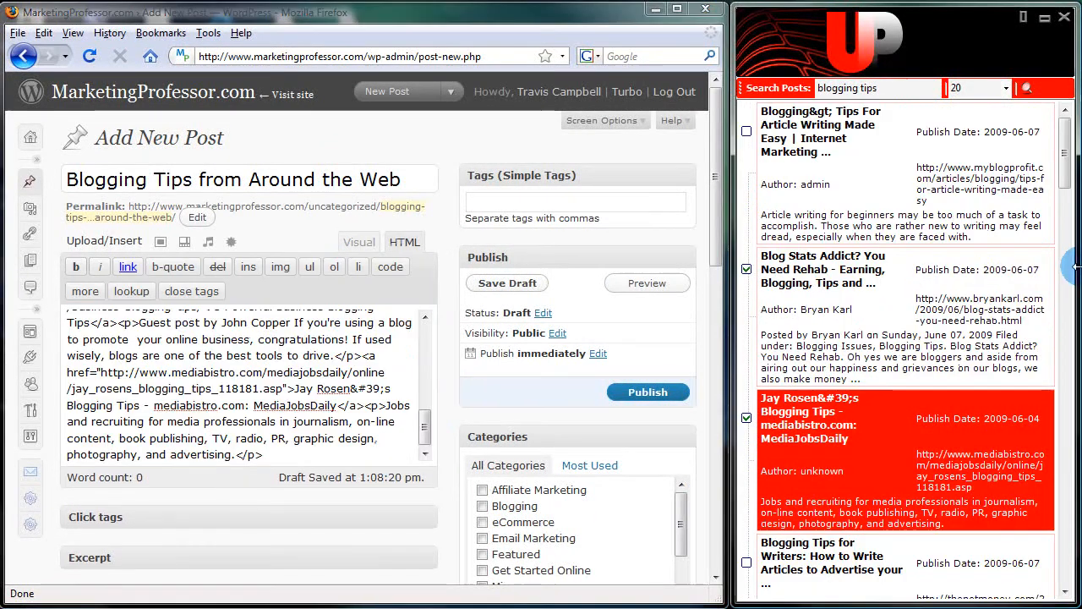
left_click(507, 282)
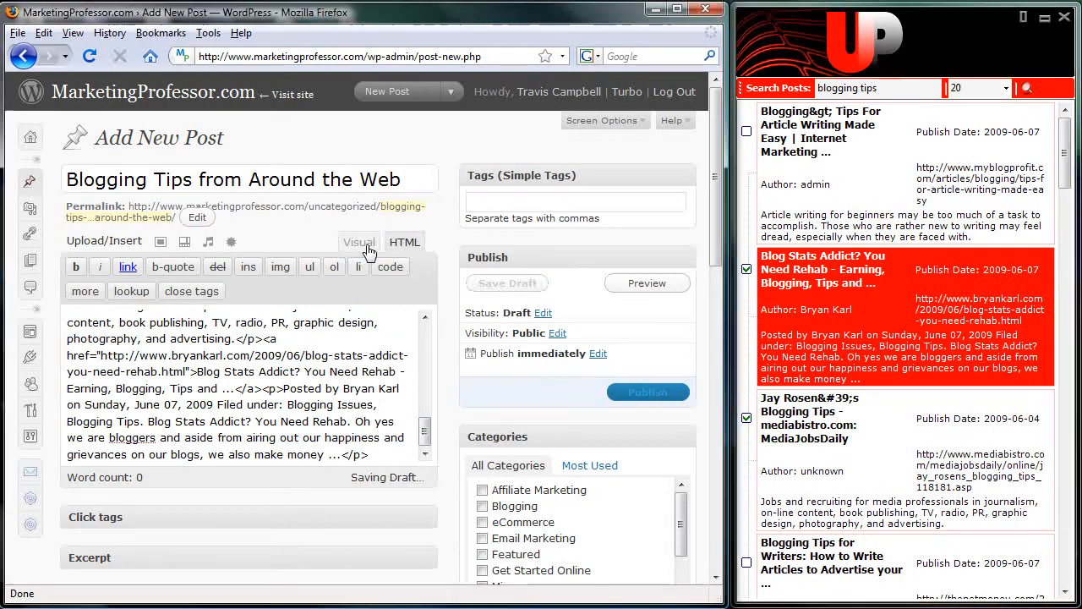
left_click(359, 242)
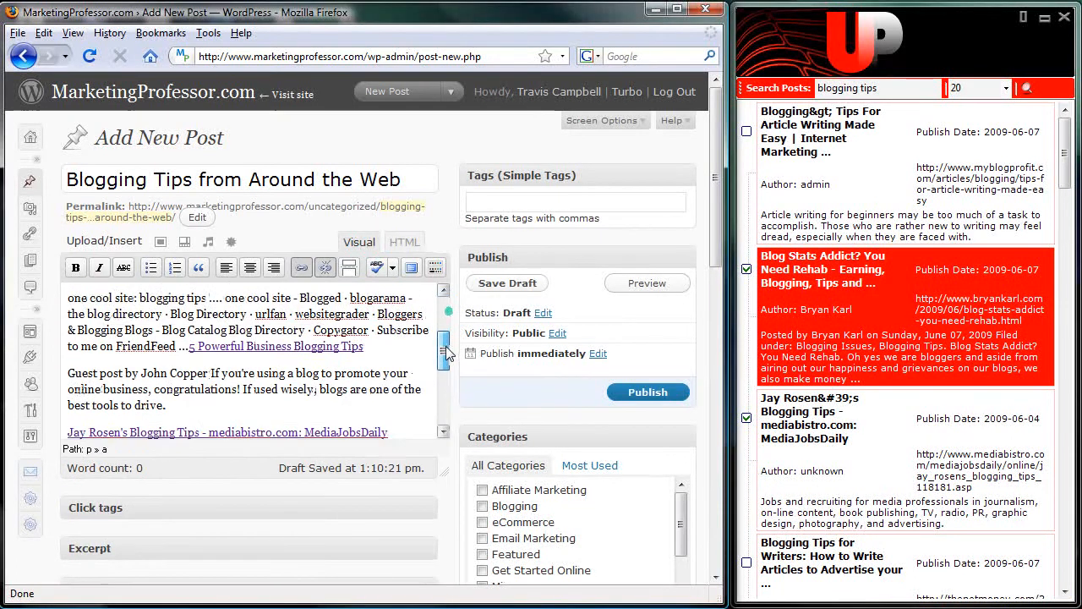
Step: Add tags, file the post under the Blogging category and finish with a 'Chime In' comment invitation
scroll("down", 3)
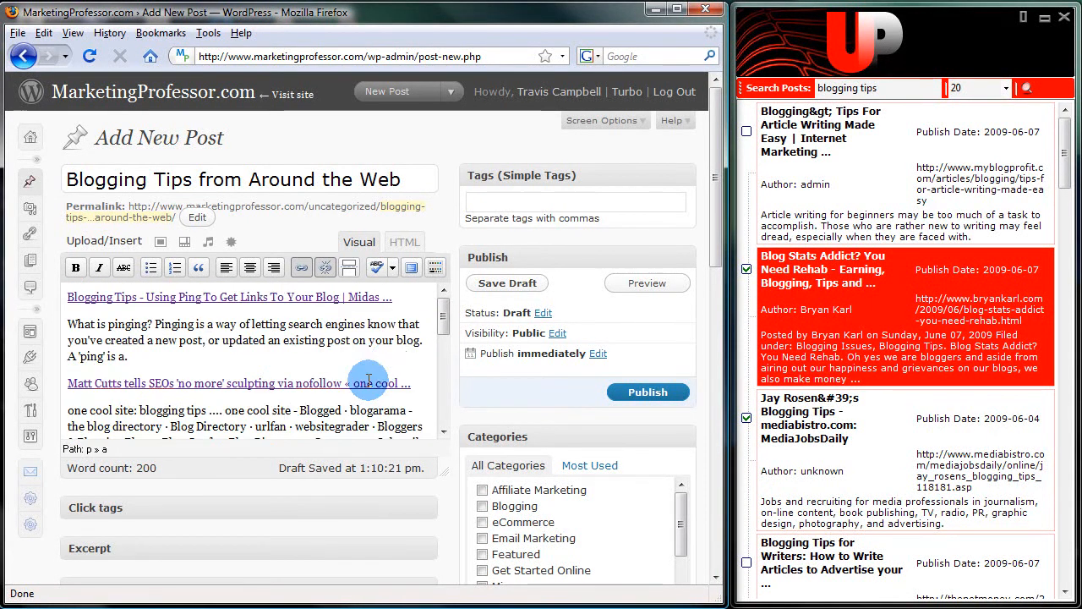
scroll("down", 3)
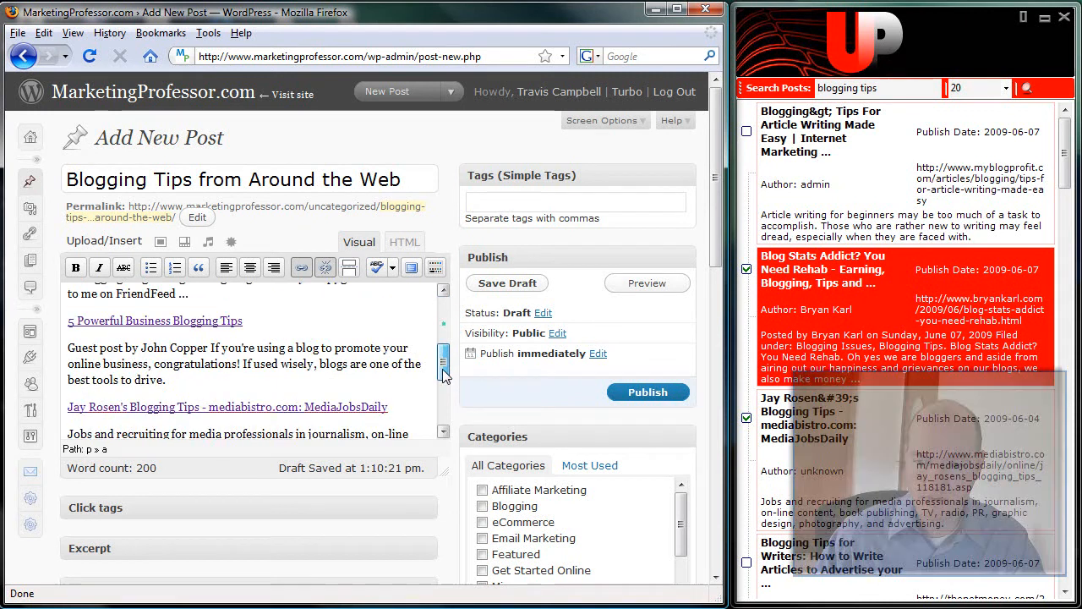
scroll("up", 3)
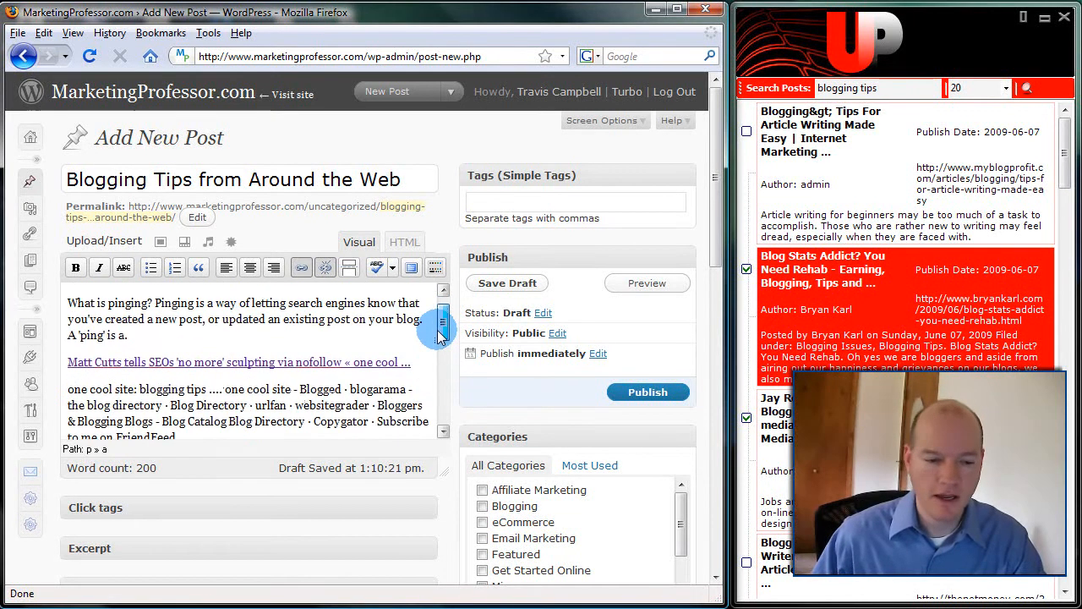
scroll("down", 3)
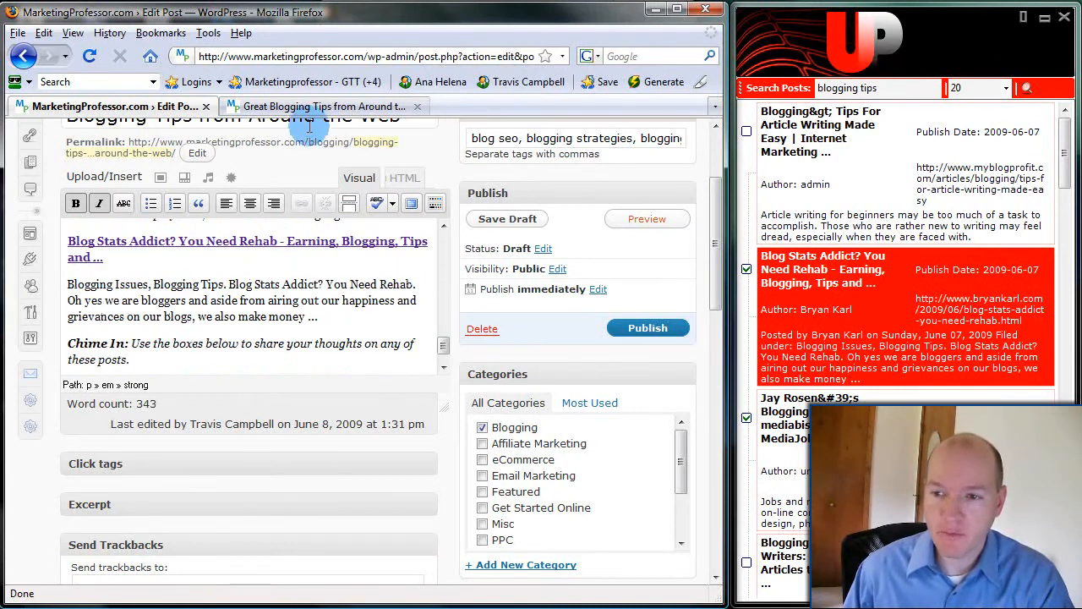
left_click(646, 218)
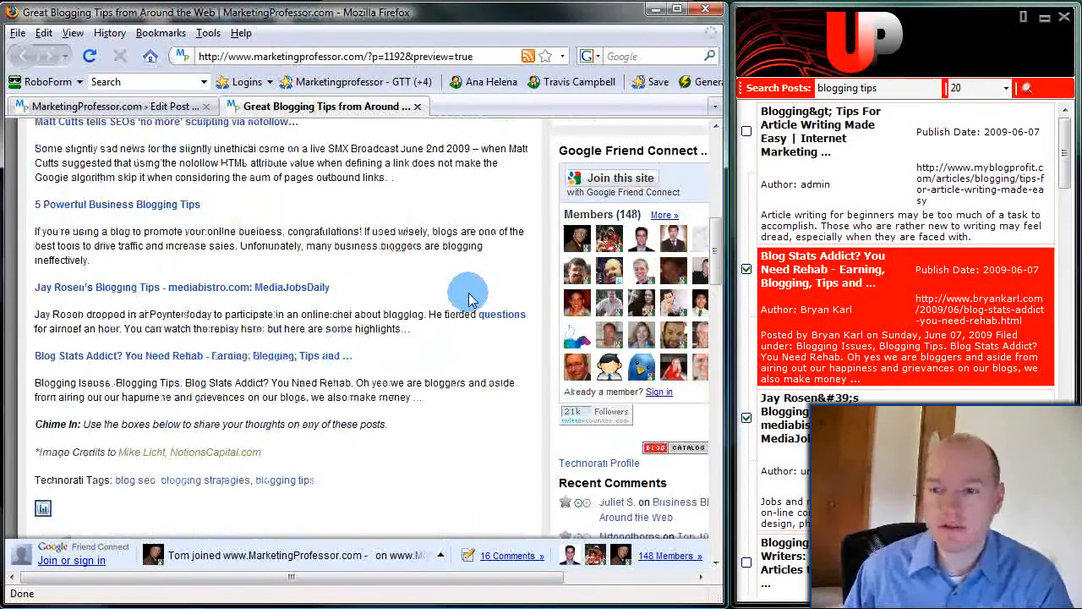
scroll("down", 3)
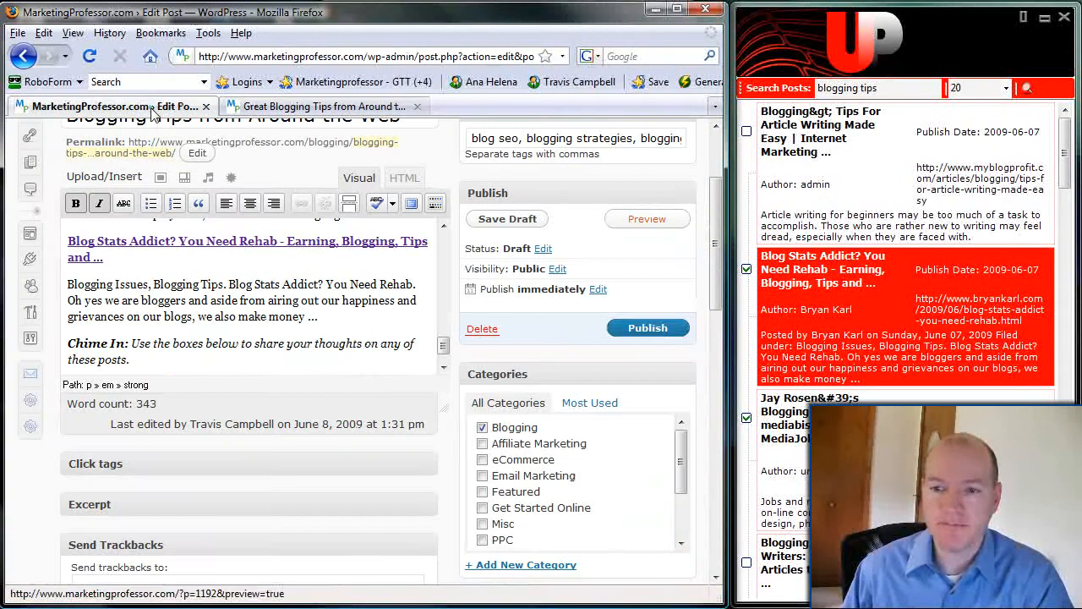
left_click(648, 328)
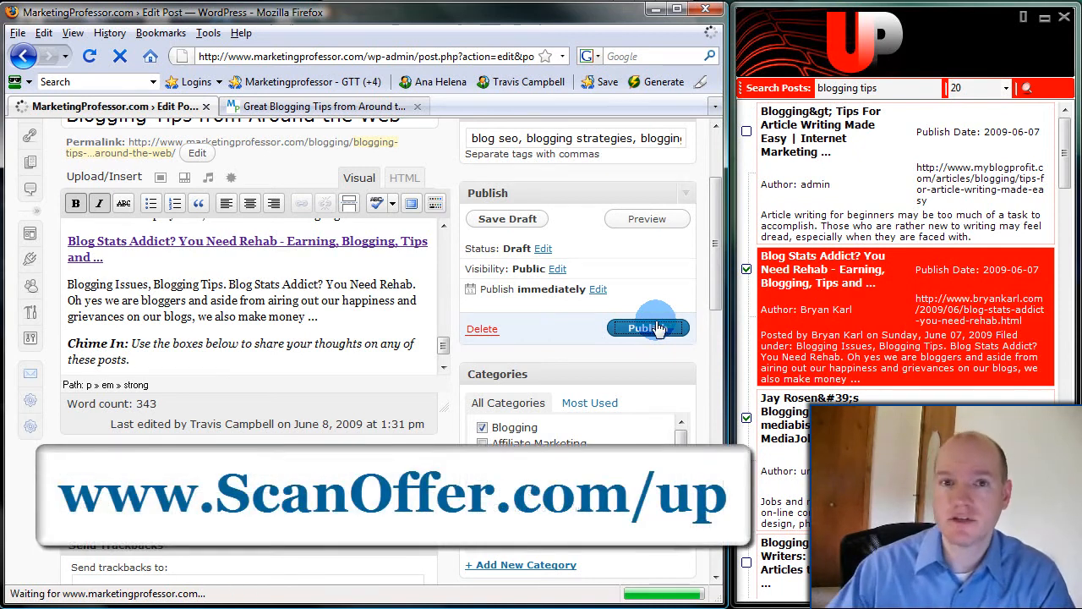
Step: Publish the finished Blogging Tips from Around the Web post
left_click(648, 328)
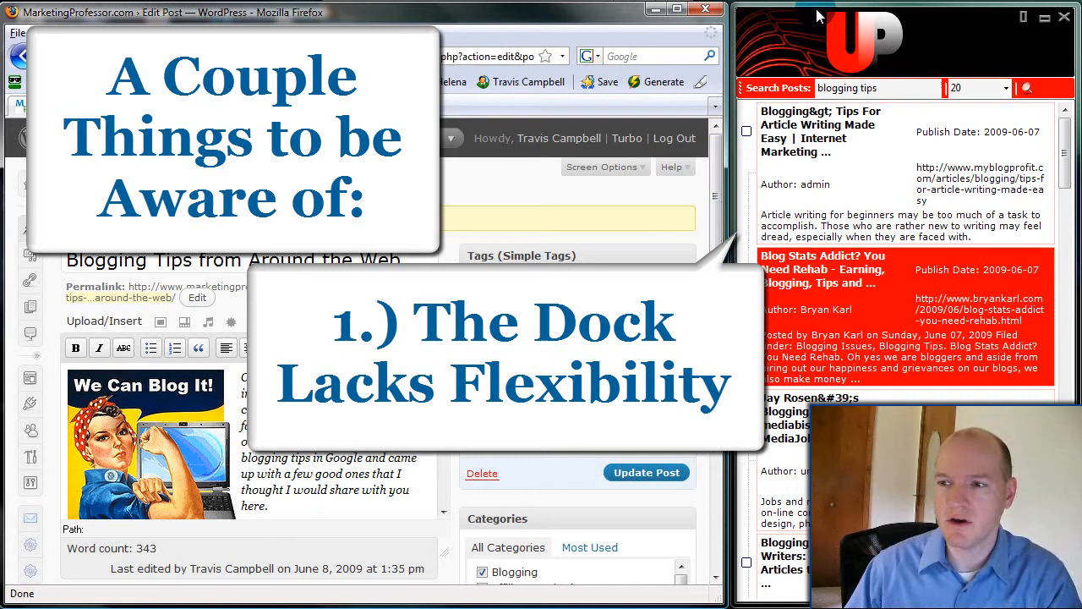
mouse_move(980, 41)
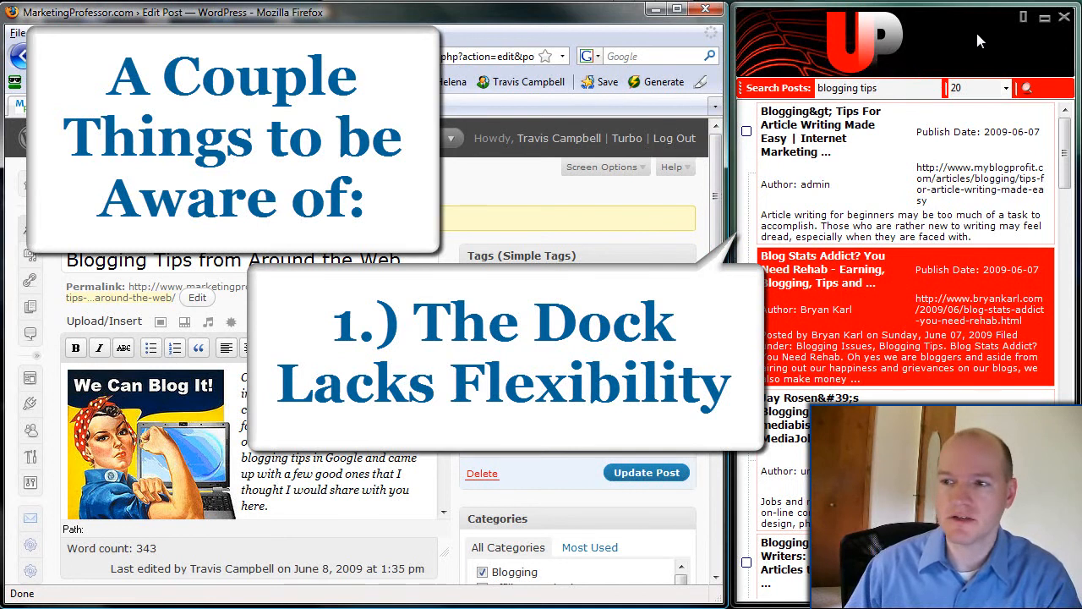